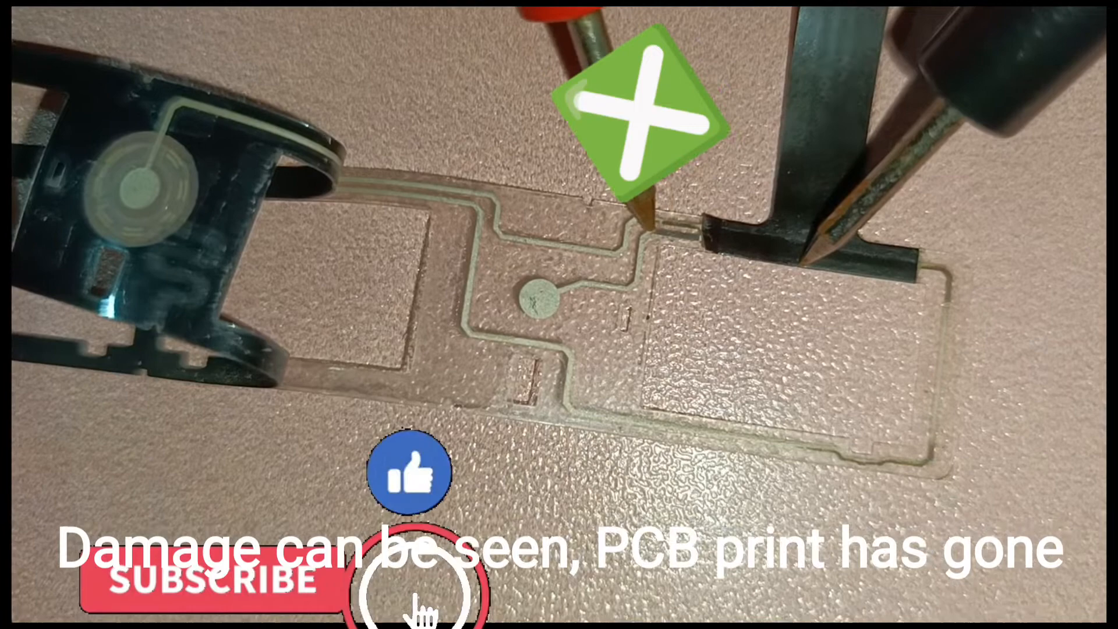
pyautogui.click(199, 577)
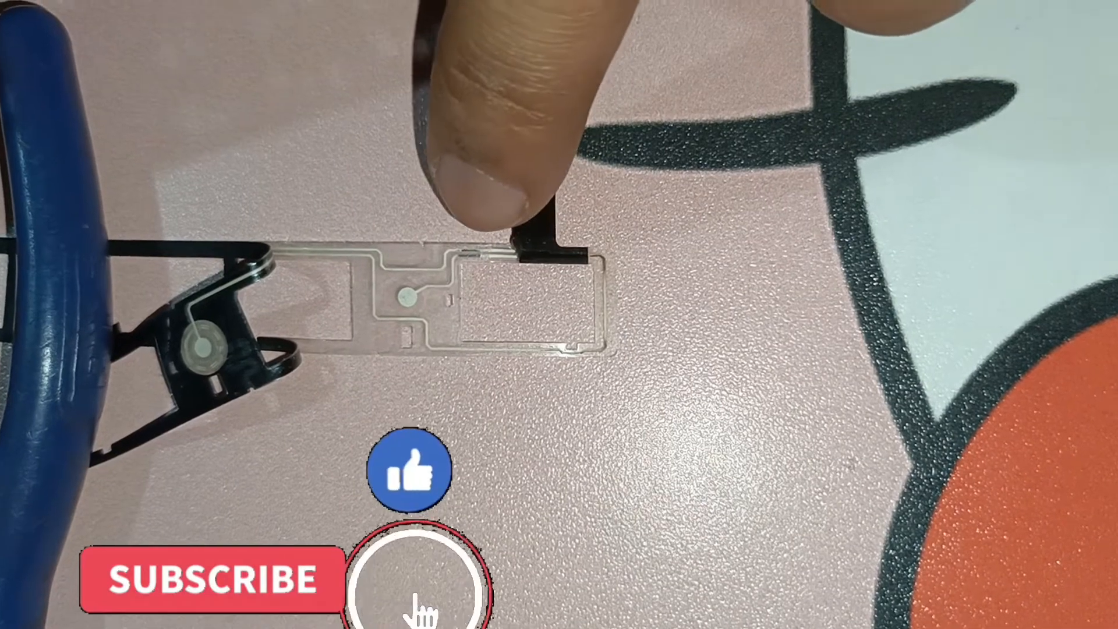
pyautogui.click(211, 579)
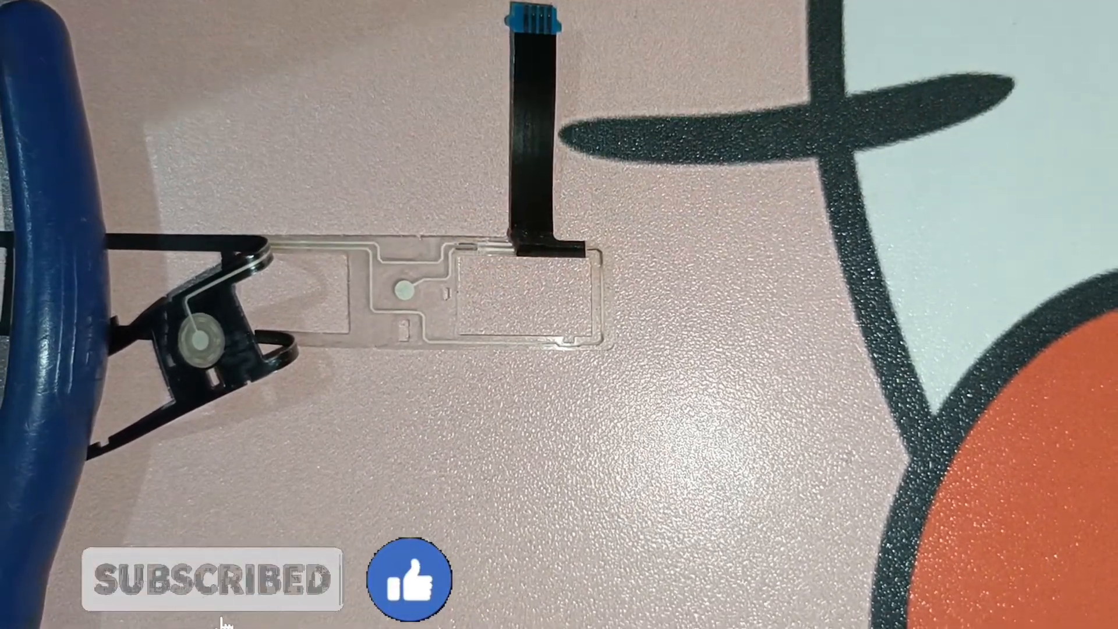